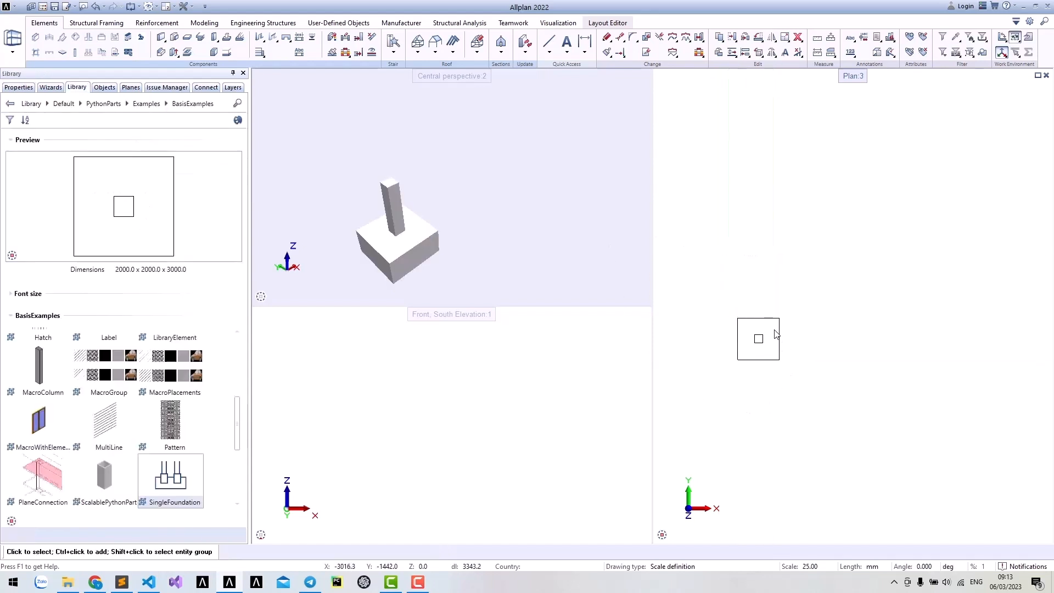
mouse_move(170, 475)
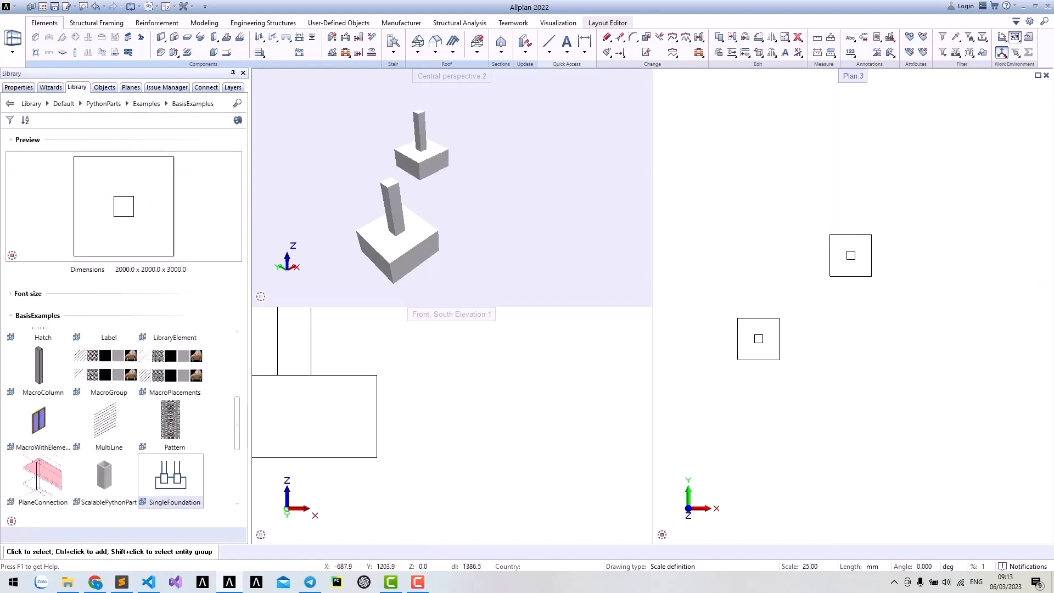
mouse_move(705, 291)
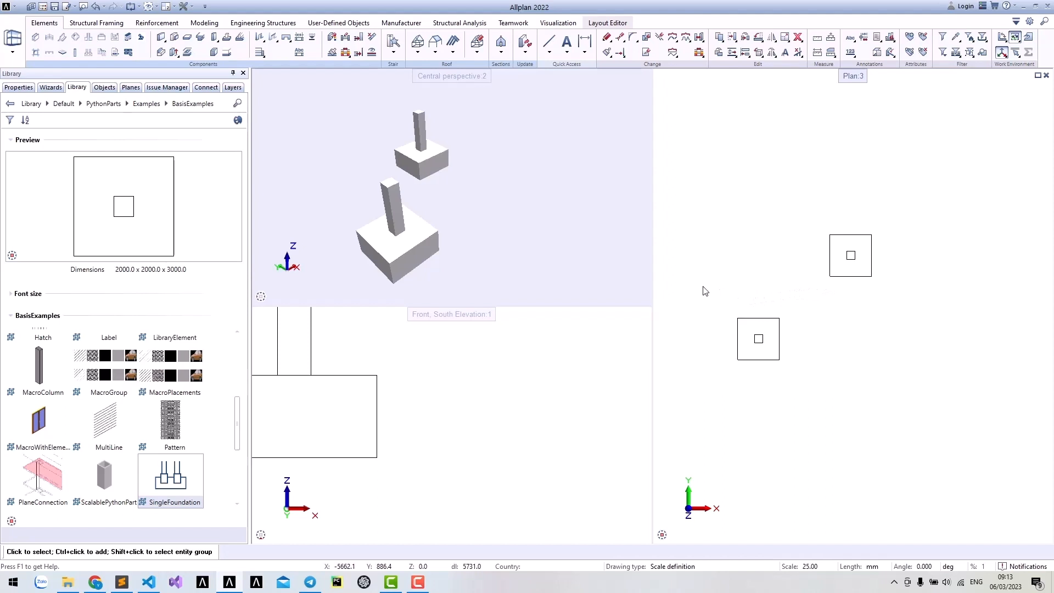
Select the first single foundation in the plan, then deselect it.
left_click(759, 340)
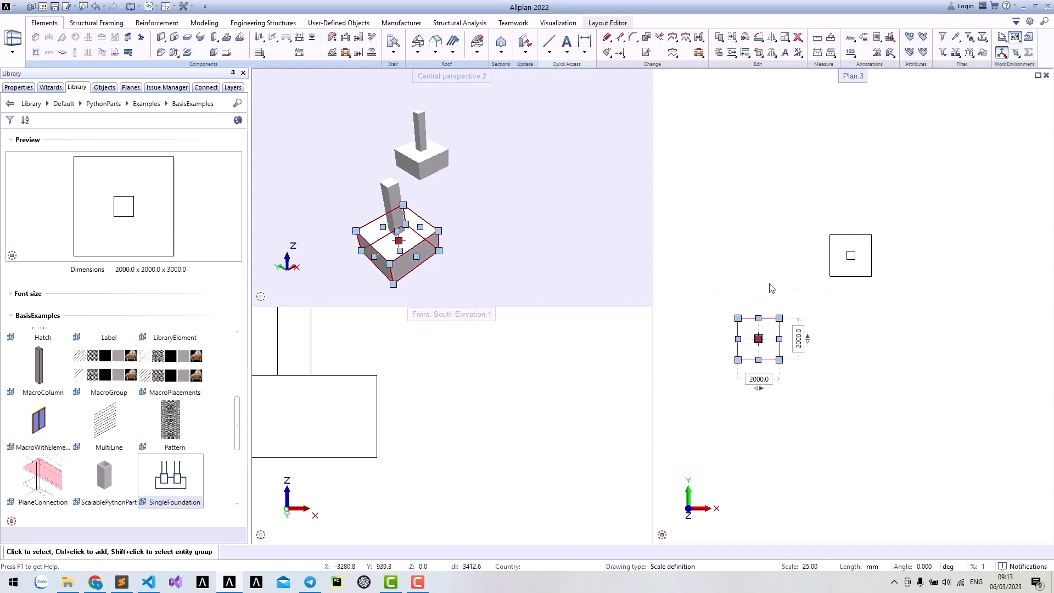
left_click(757, 248)
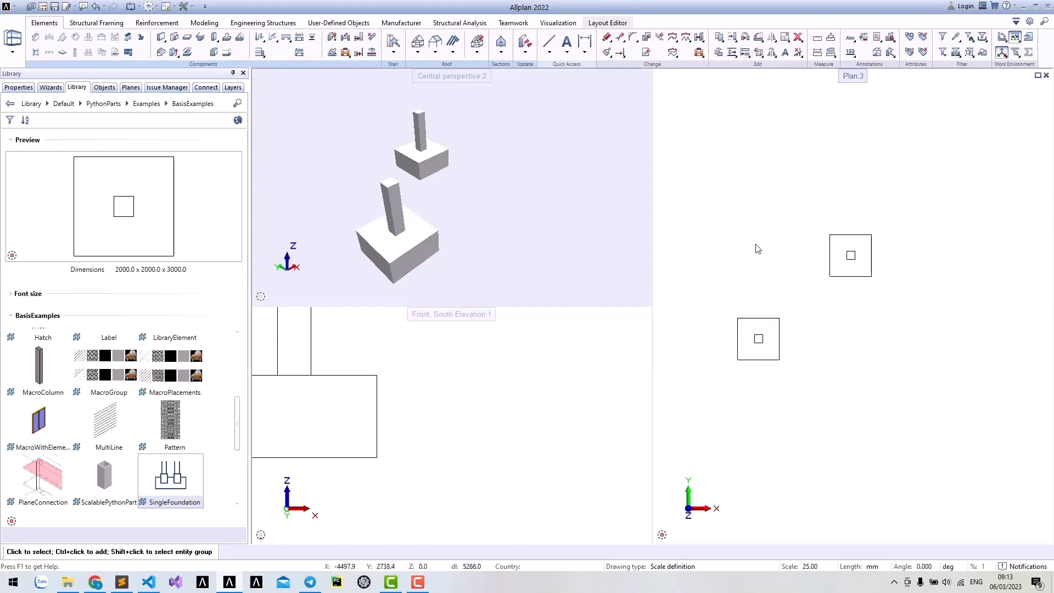
mouse_move(738, 240)
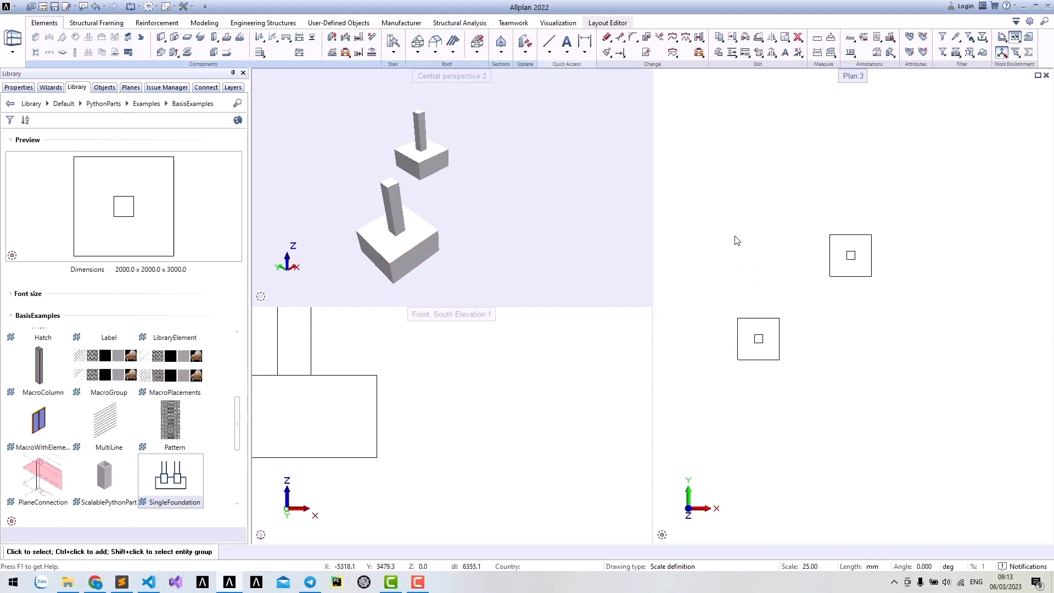
Return to the Examples folders and enter the InteractorExamples collection.
left_click(146, 103)
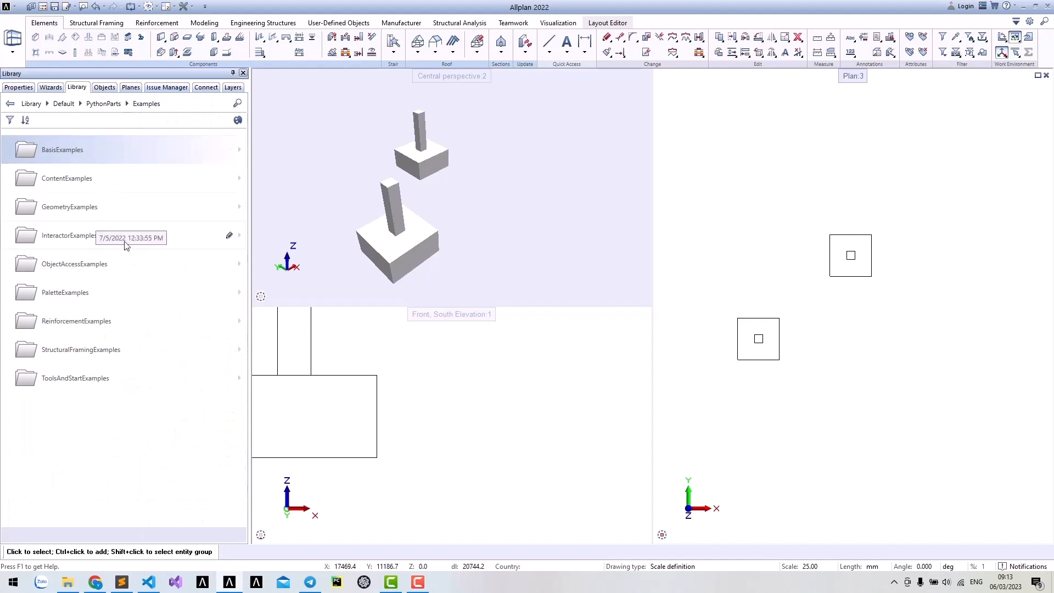
mouse_move(194, 257)
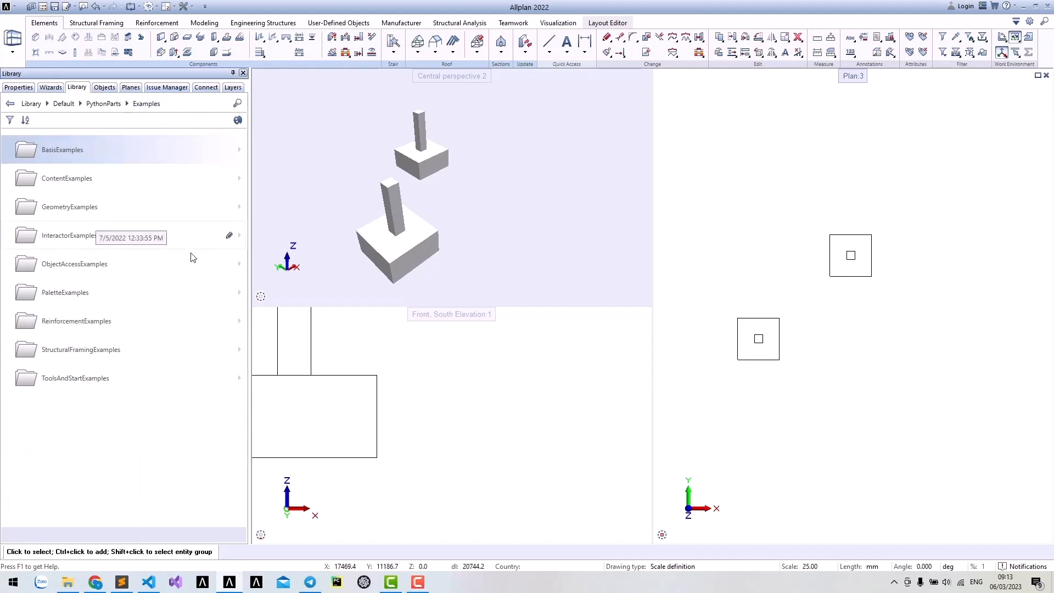
double_click(68, 235)
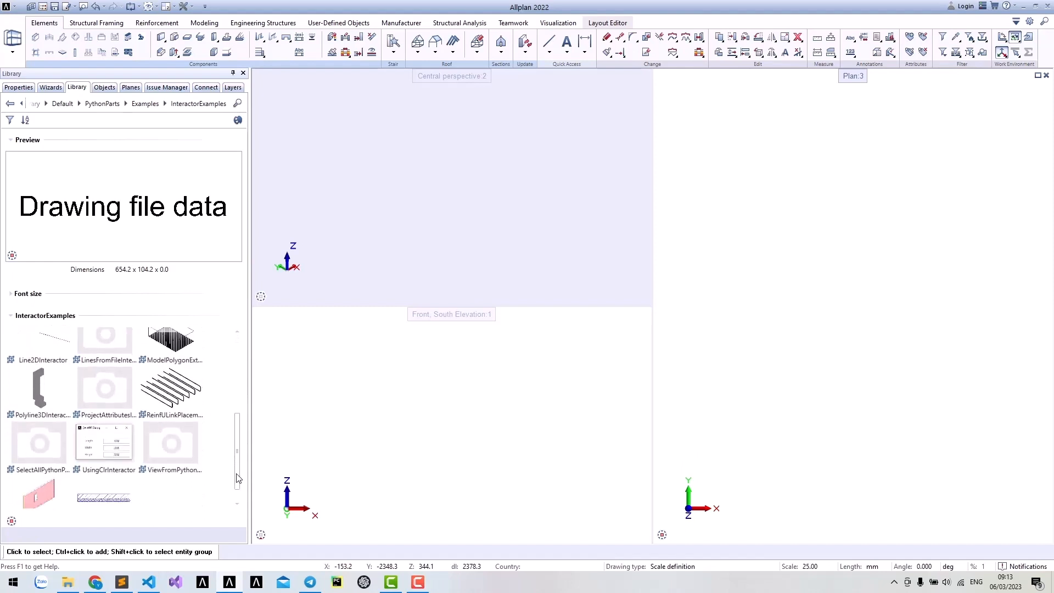
Scroll the InteractorExamples list down to the WallGeometryInteractor and WallInteractor entries.
scroll("down", 3)
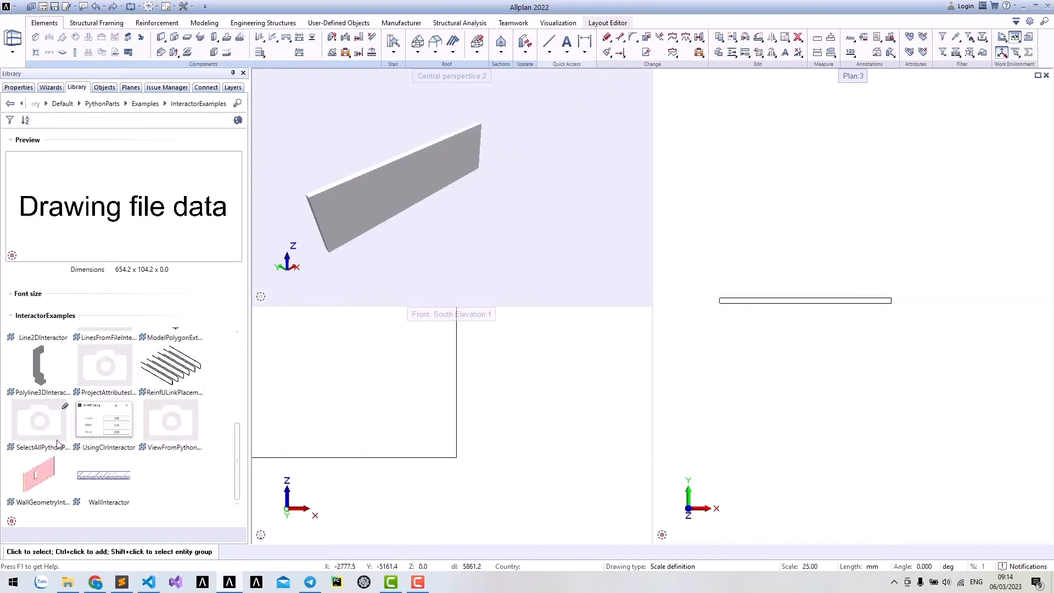
mouse_move(54, 481)
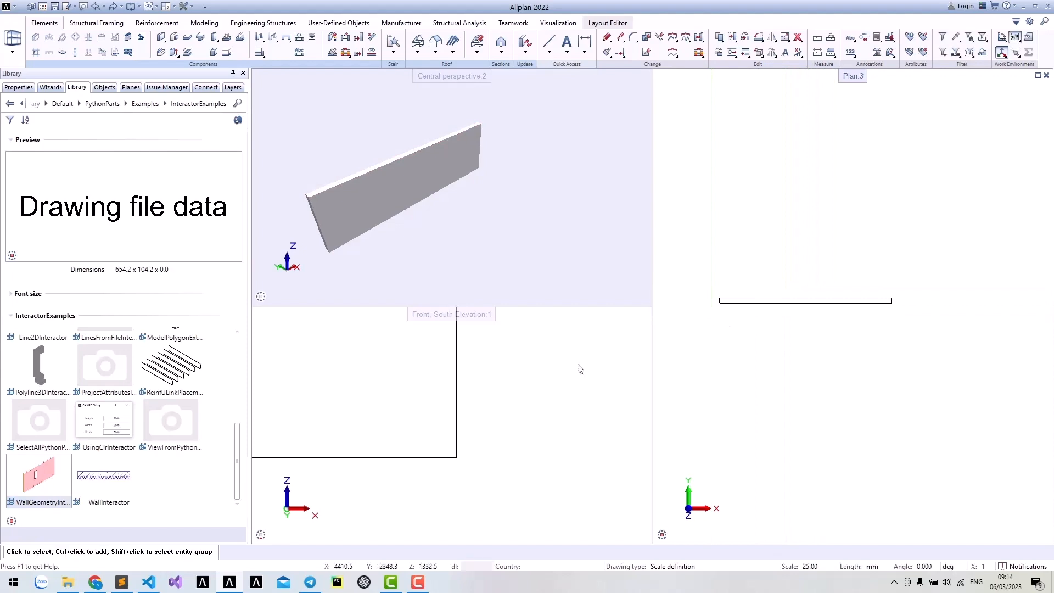
mouse_move(39, 477)
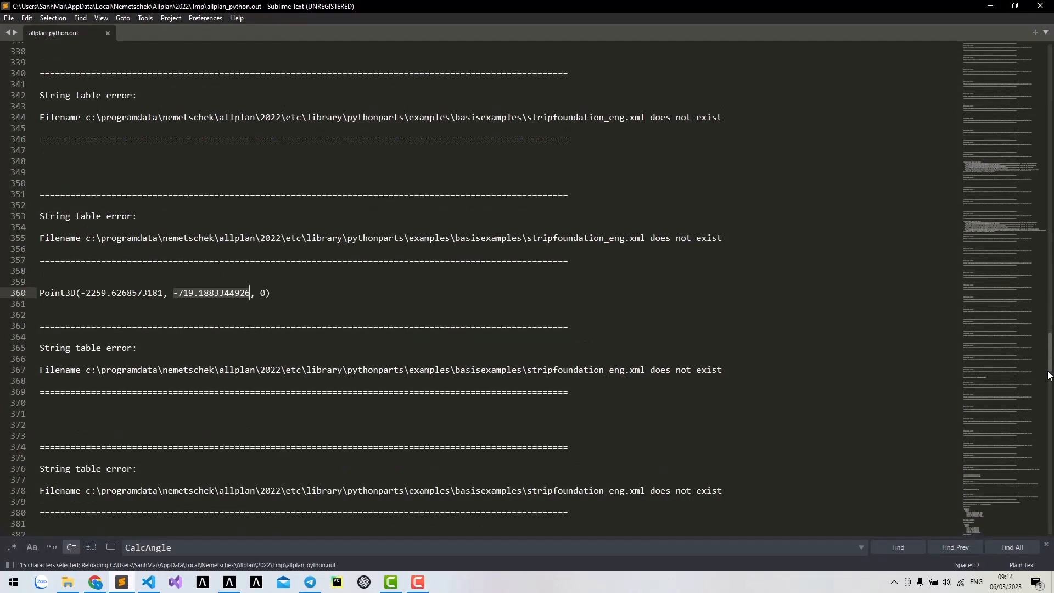
Scroll the allplan_python.out log from the string table errors to the wall geometry data.
scroll("down", 3)
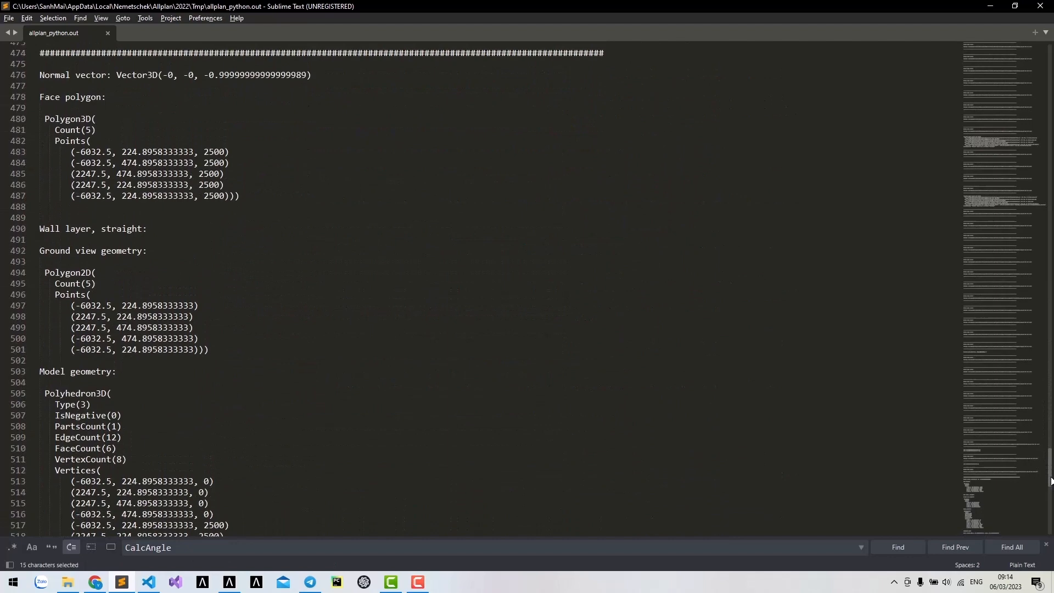
scroll("down", 3)
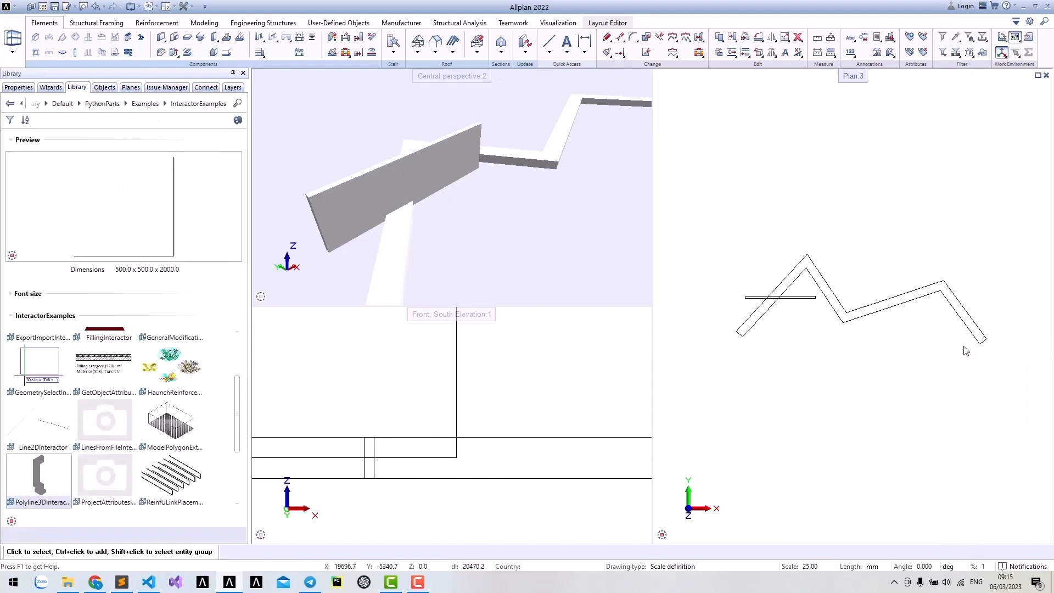
mouse_move(966, 350)
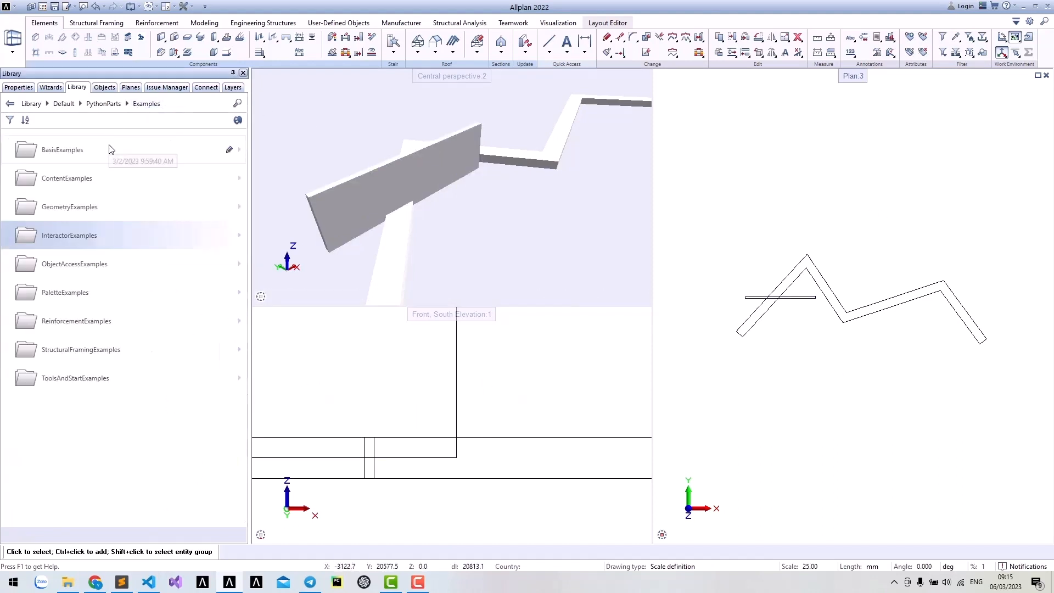
Start the StripFoundation PythonPart from BasisExamples and fix its first point in the plan.
double_click(62, 150)
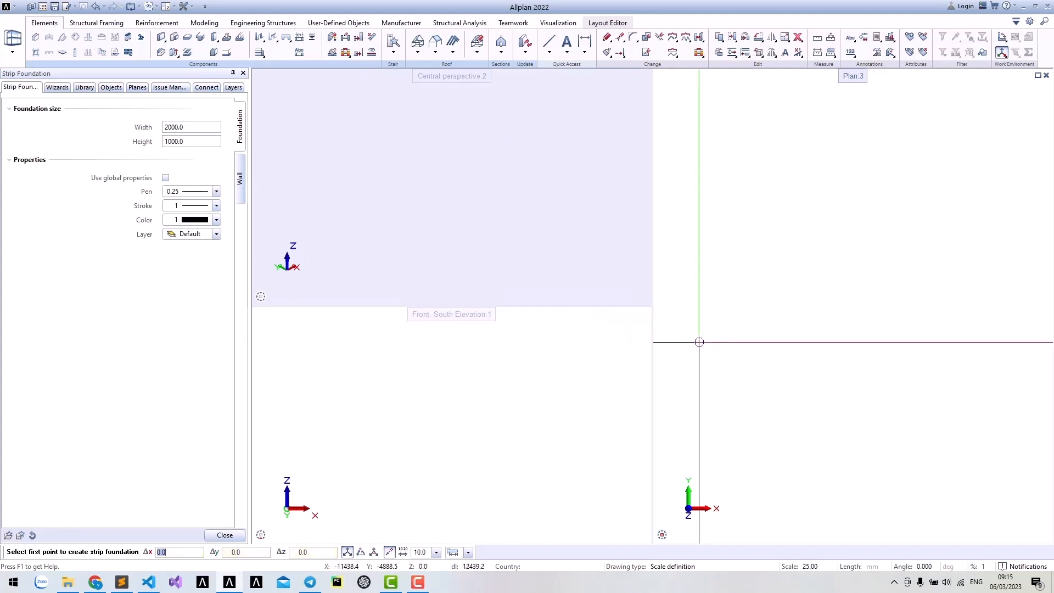
left_click(698, 342)
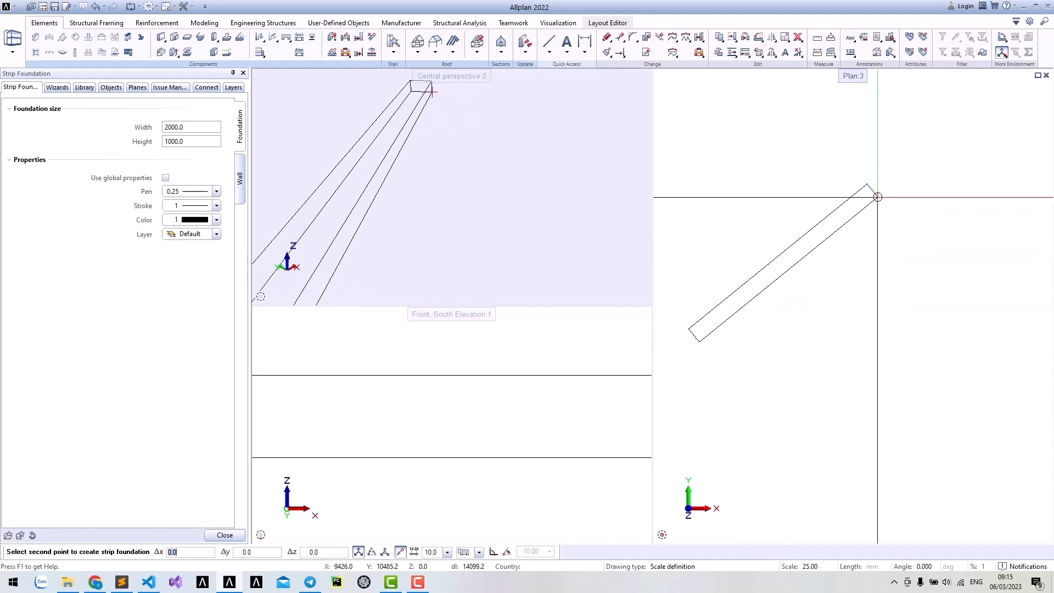